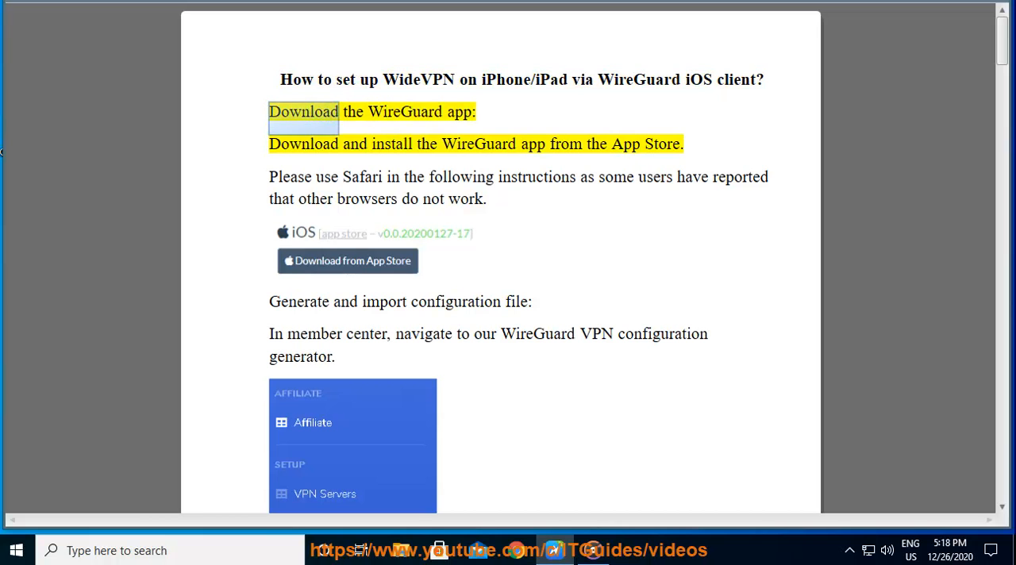
- Start Read Aloud narration of the WideVPN WireGuard iOS setup guide PDF
double_click(391, 143)
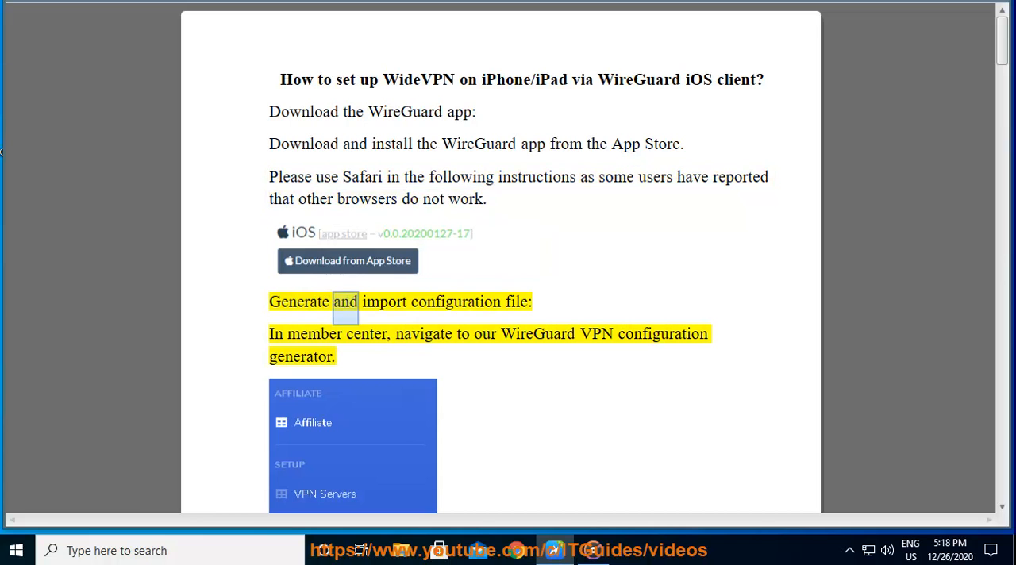
double_click(314, 333)
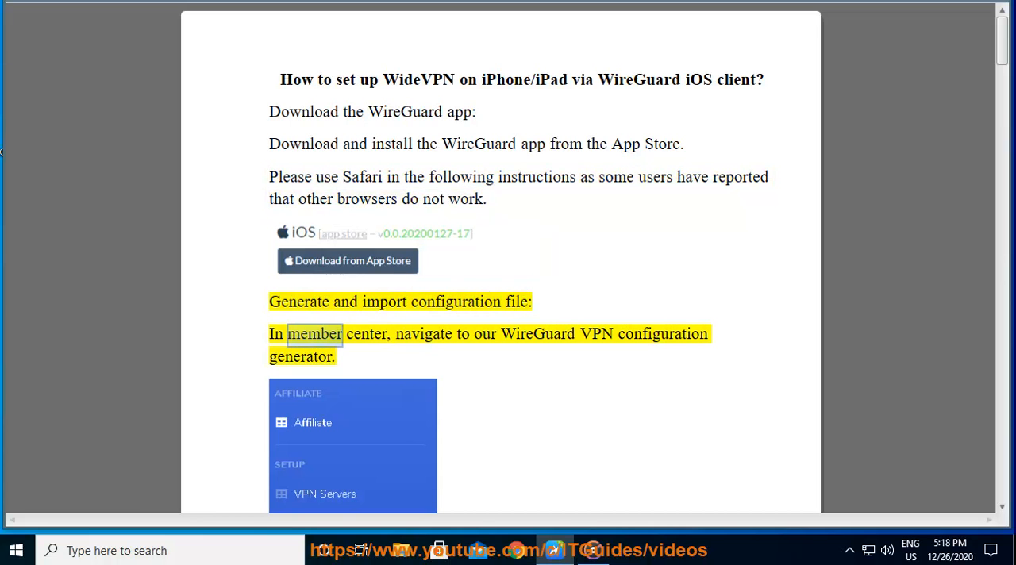
double_click(597, 333)
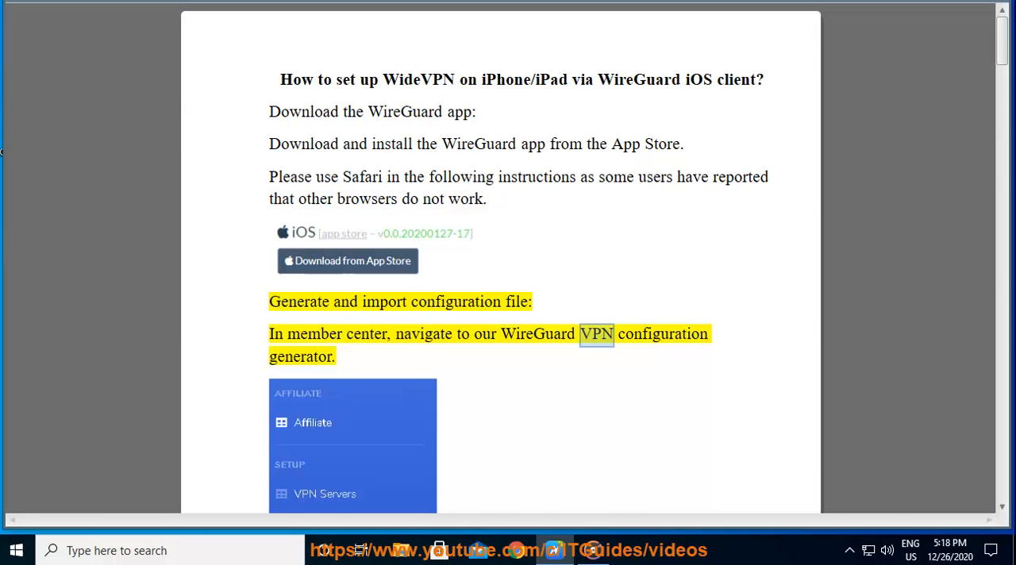
- Scroll to the key pair generation and config download part with the two QR codes in view
scroll("down", 3)
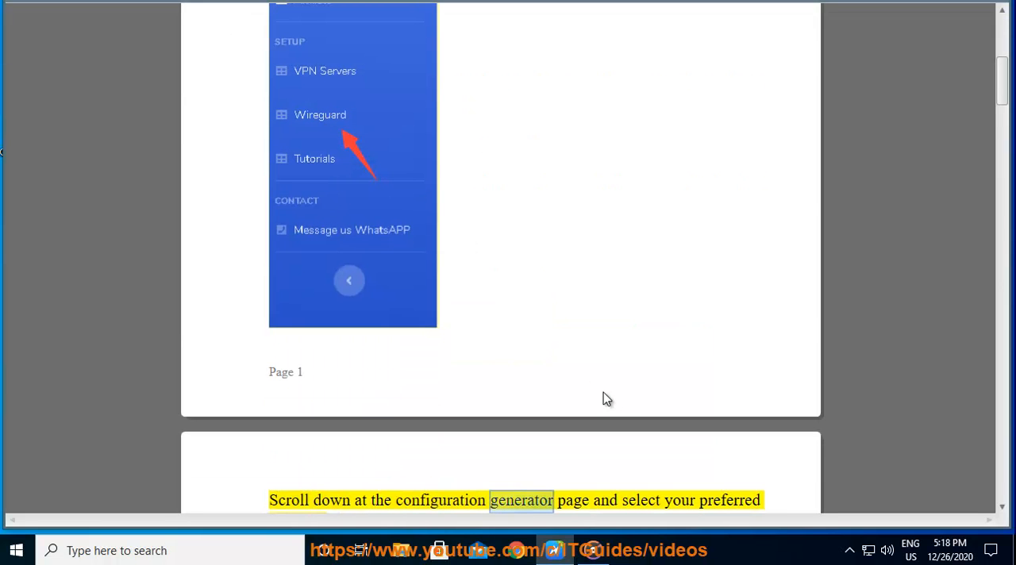
scroll("down", 3)
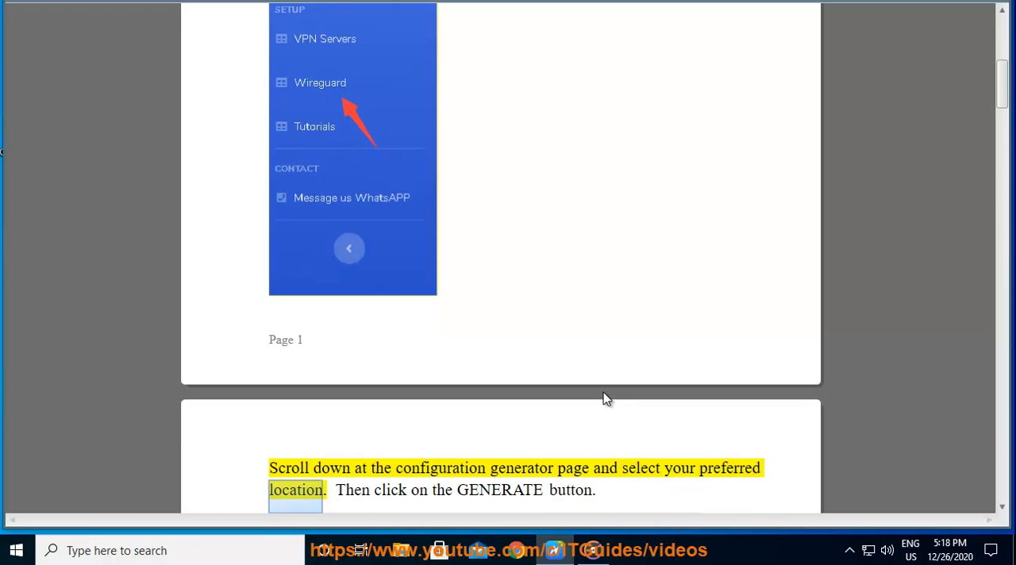
scroll("down", 3)
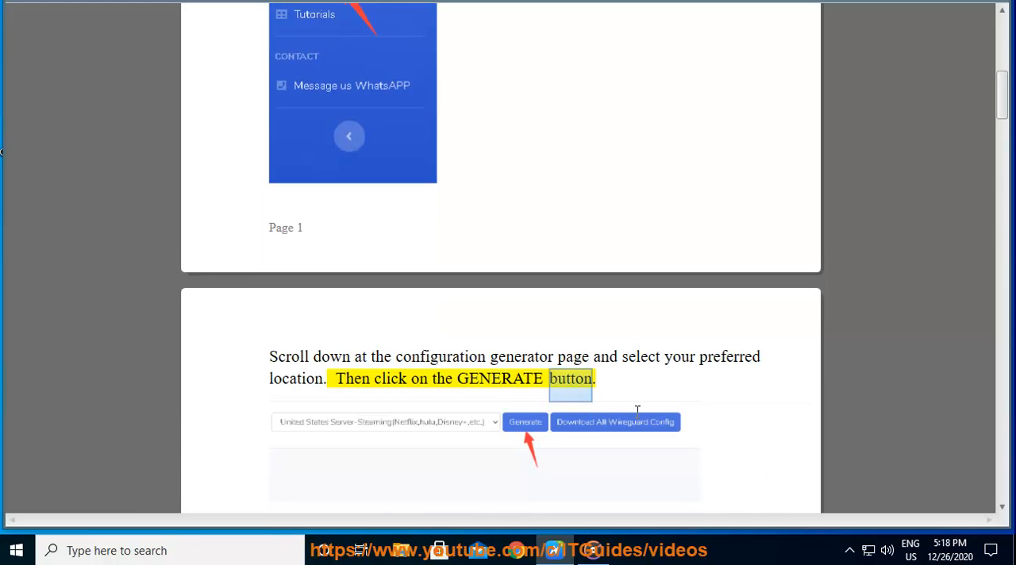
scroll("down", 3)
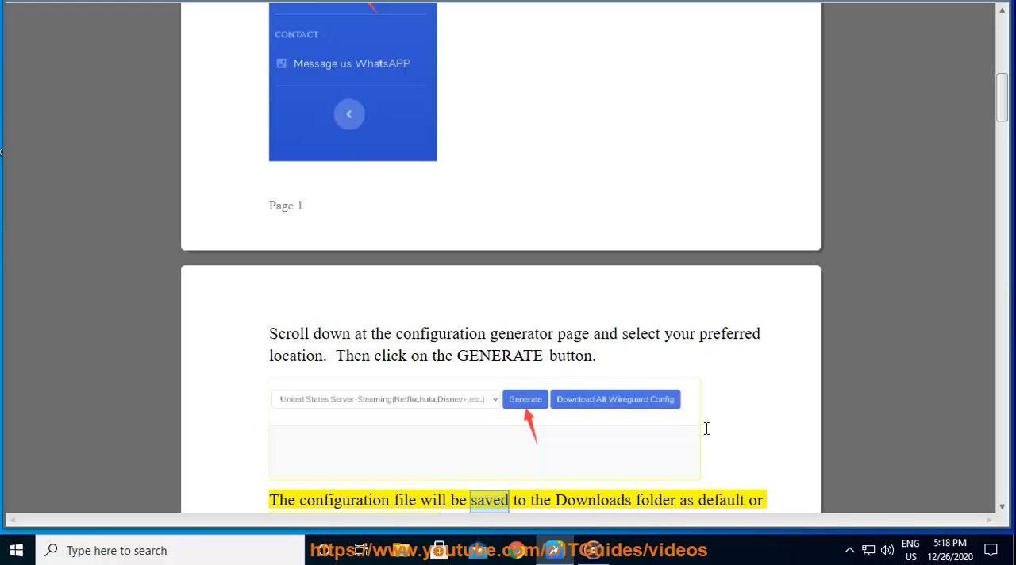
scroll("down", 3)
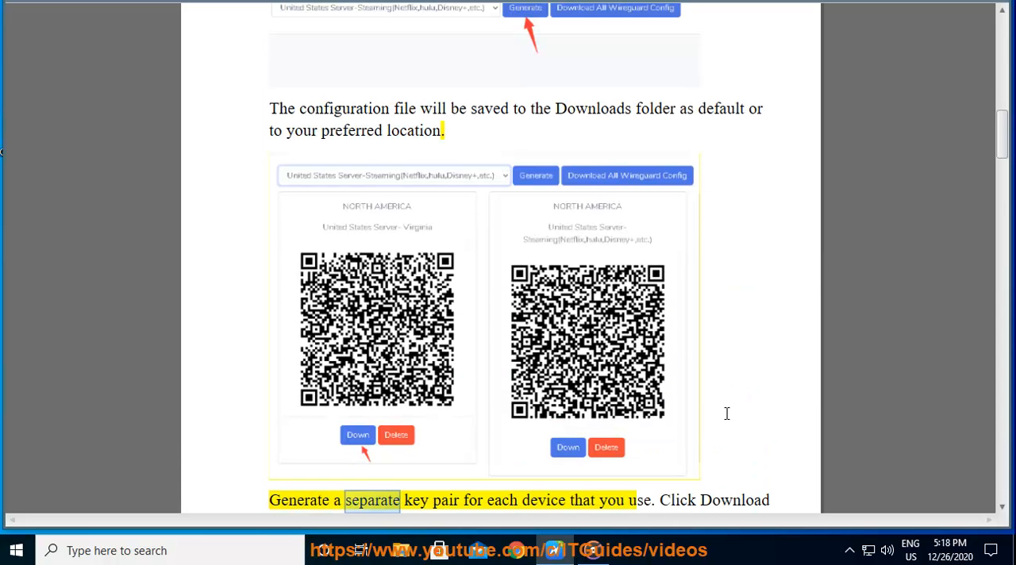
double_click(634, 500)
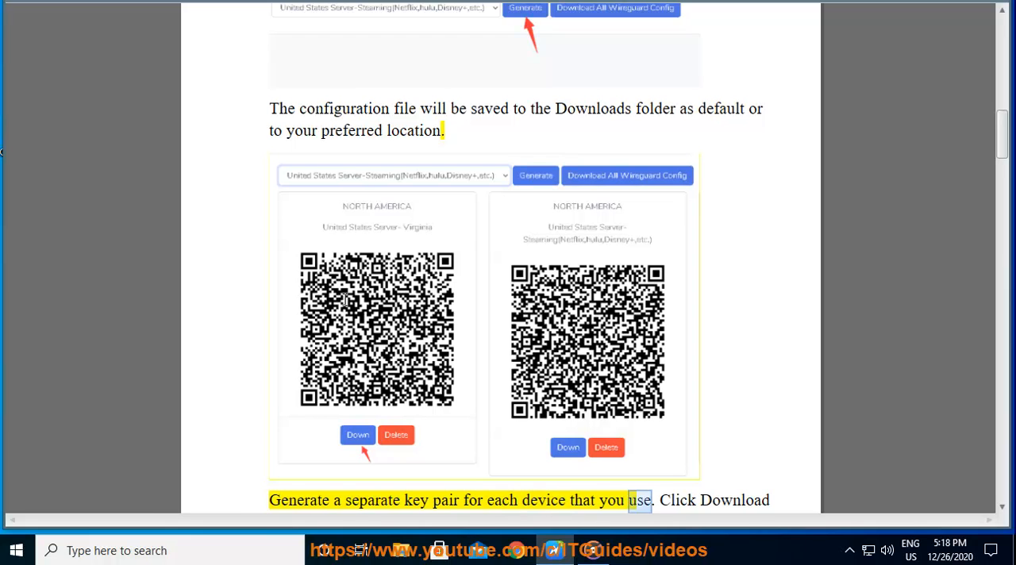
scroll("down", 3)
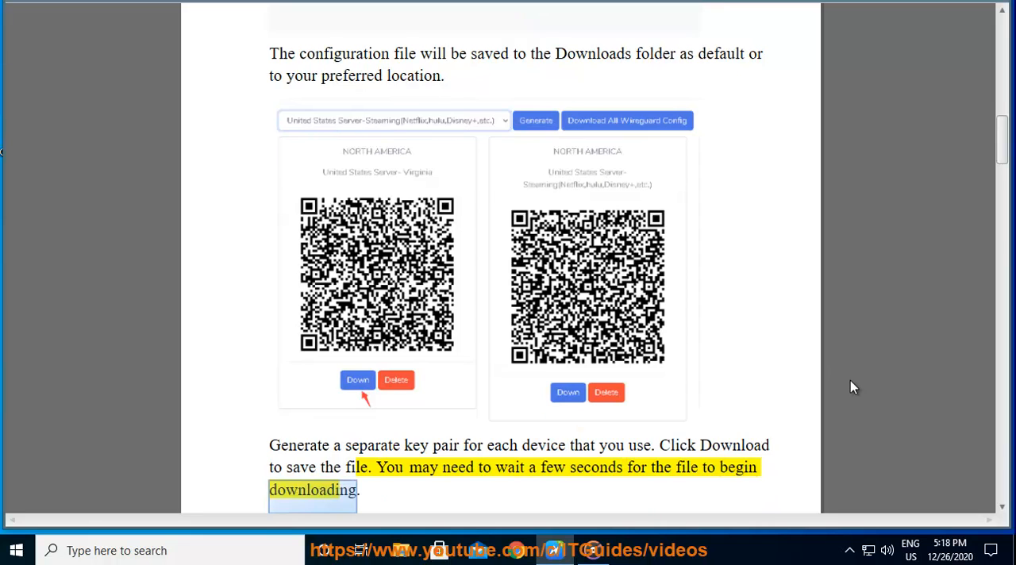
scroll("down", 3)
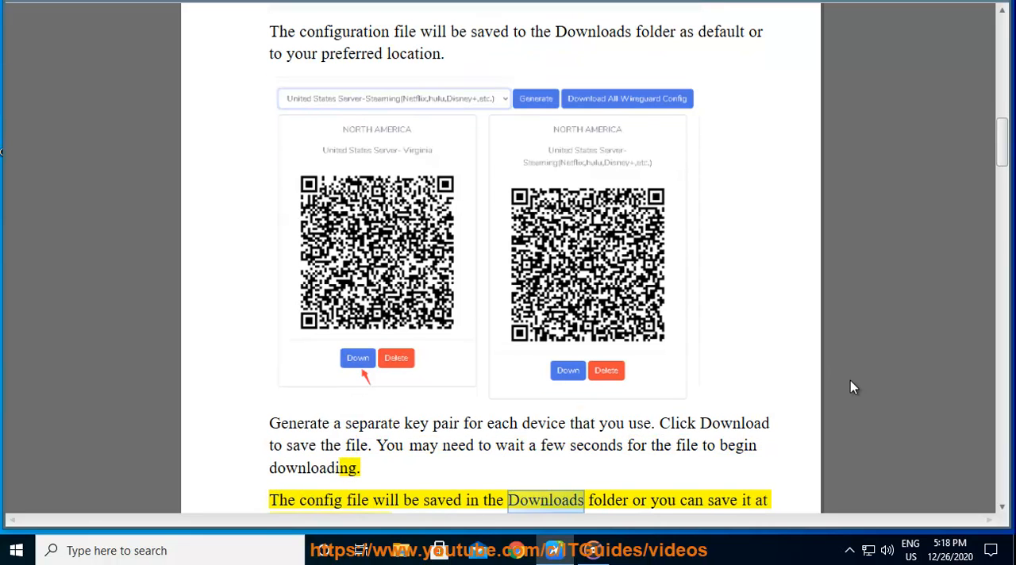
scroll("down", 3)
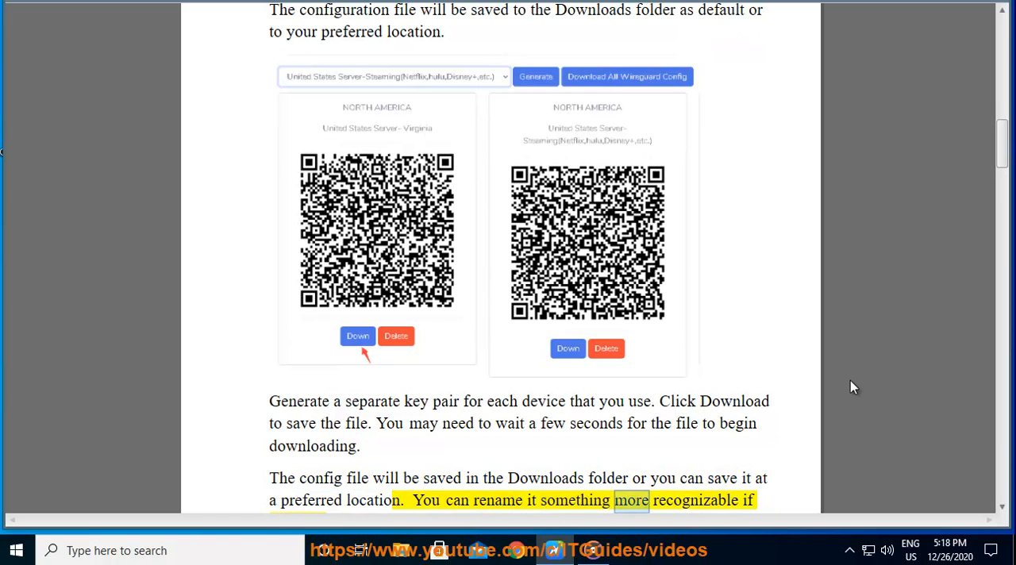
scroll("down", 3)
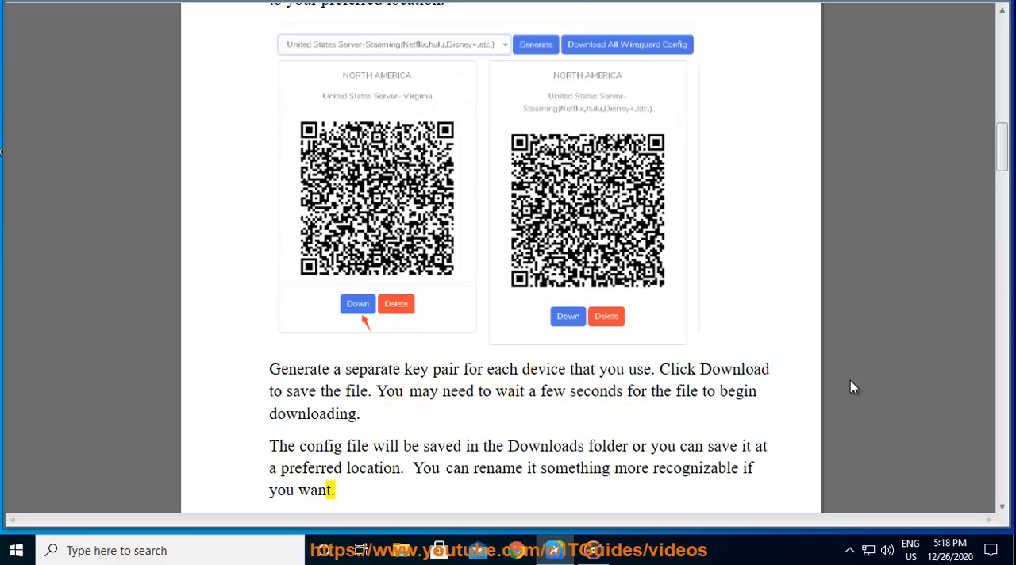
- Scroll past page 3 to the 'WireGuard Would Like to Add VPN Configurations' screenshot
scroll("down", 3)
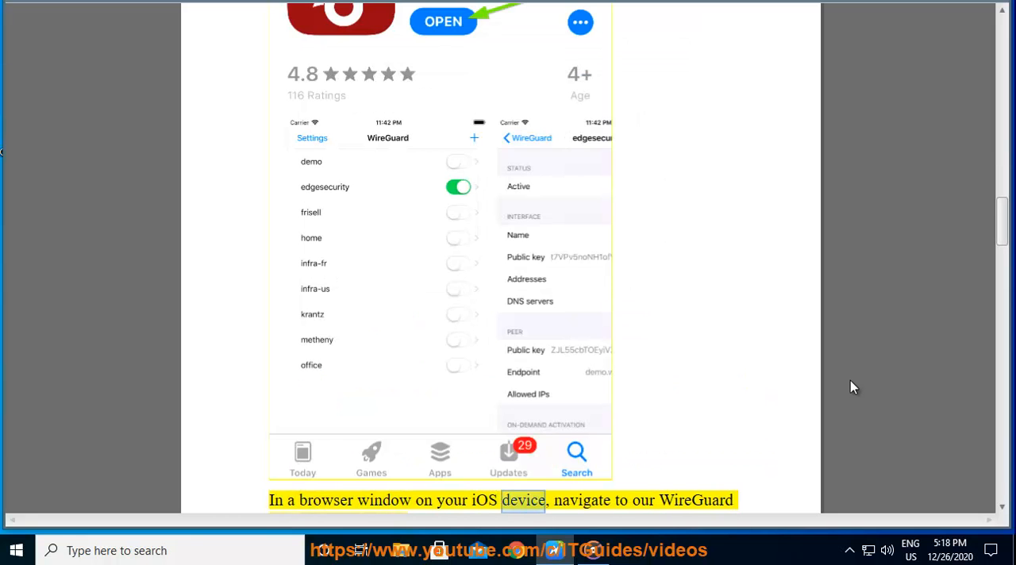
scroll("down", 3)
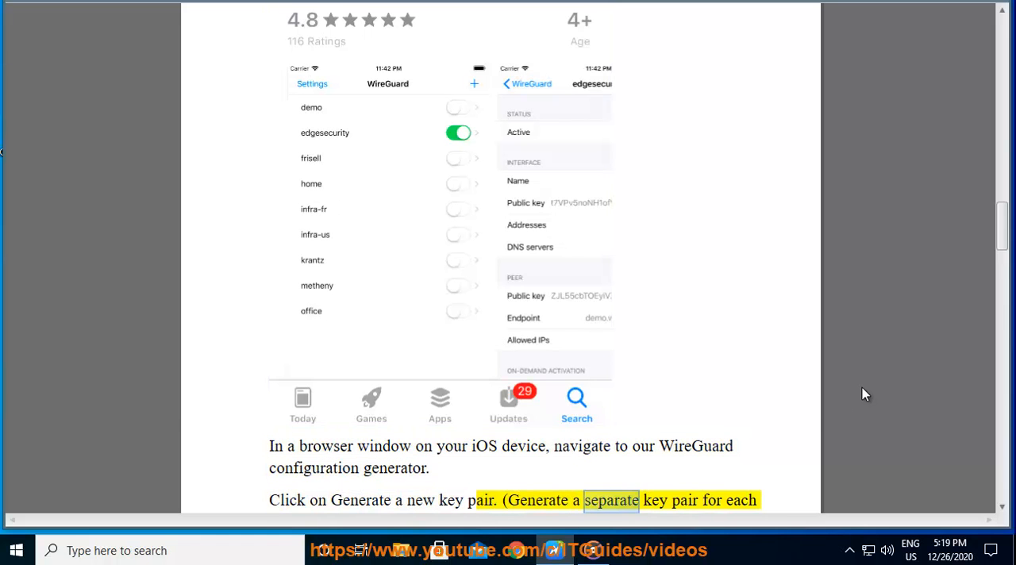
scroll("down", 3)
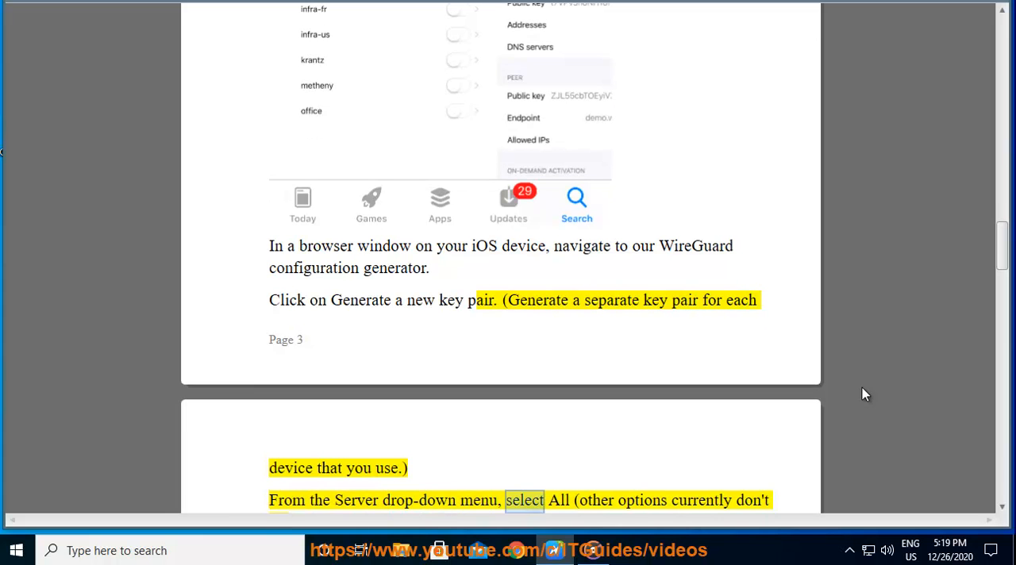
scroll("down", 3)
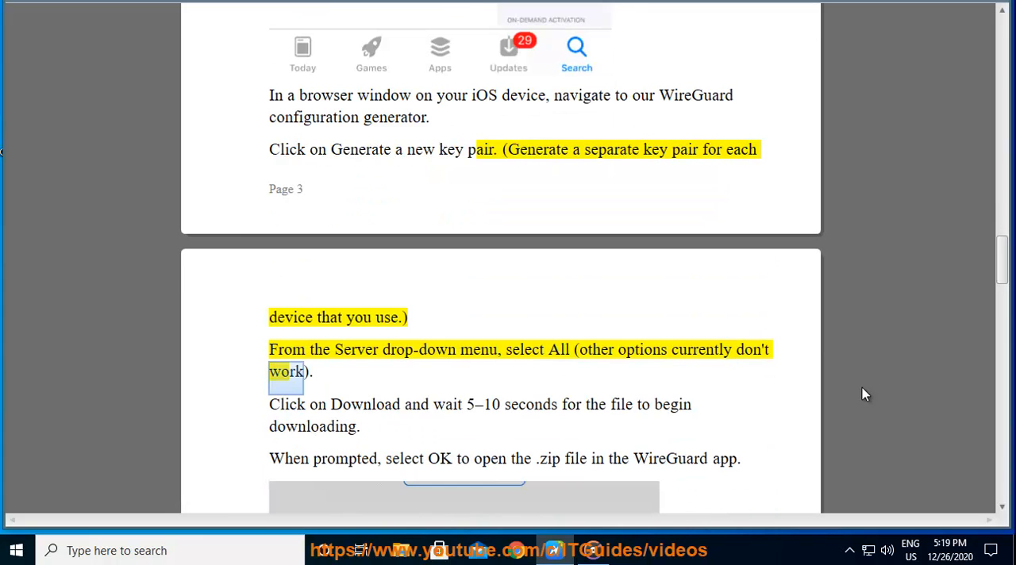
scroll("down", 3)
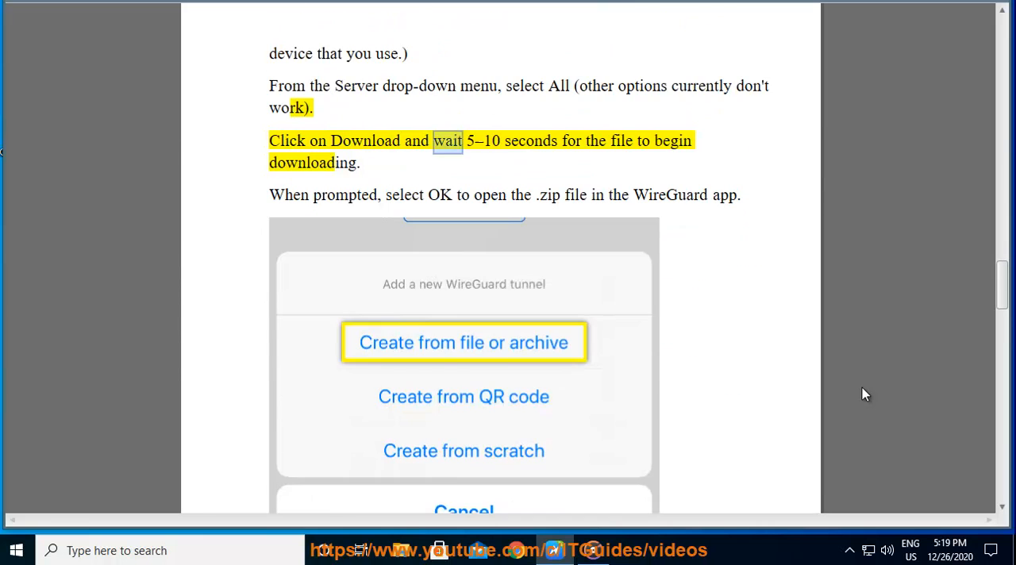
scroll("down", 3)
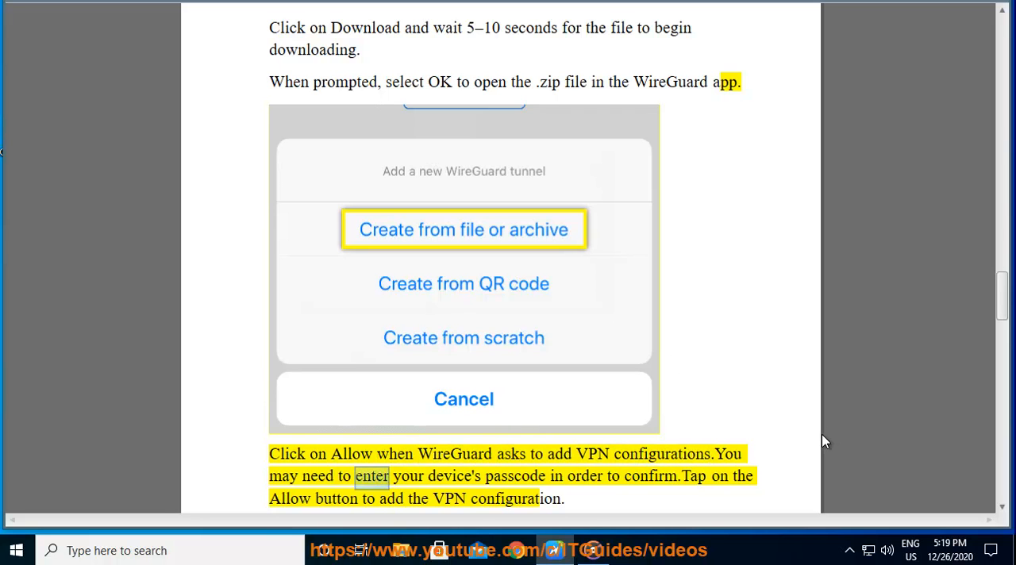
scroll("down", 3)
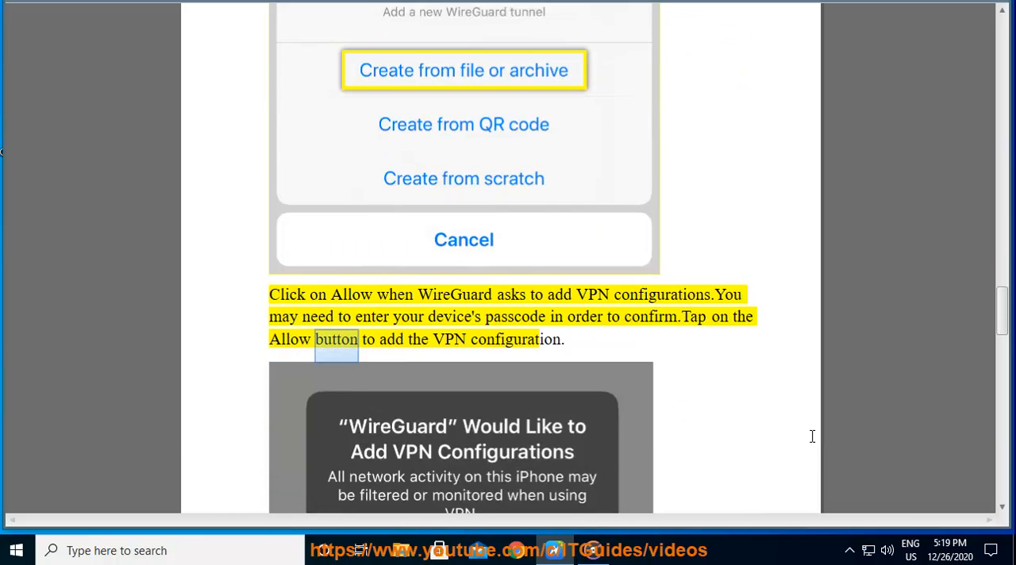
scroll("down", 3)
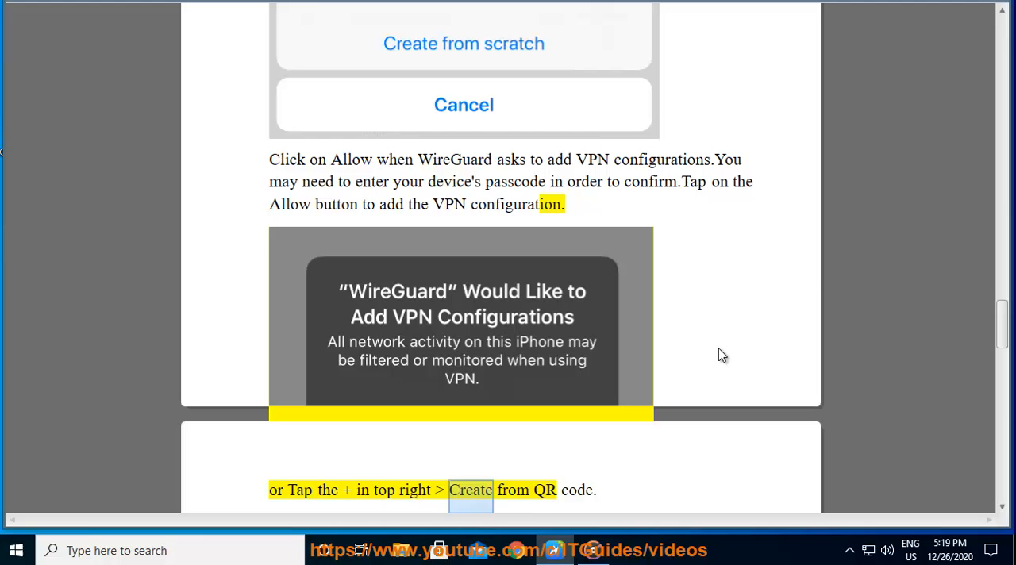
- Scroll past page 5 through the QR scan and tunnel naming steps to the 'Using multiple devices' heading
scroll("down", 3)
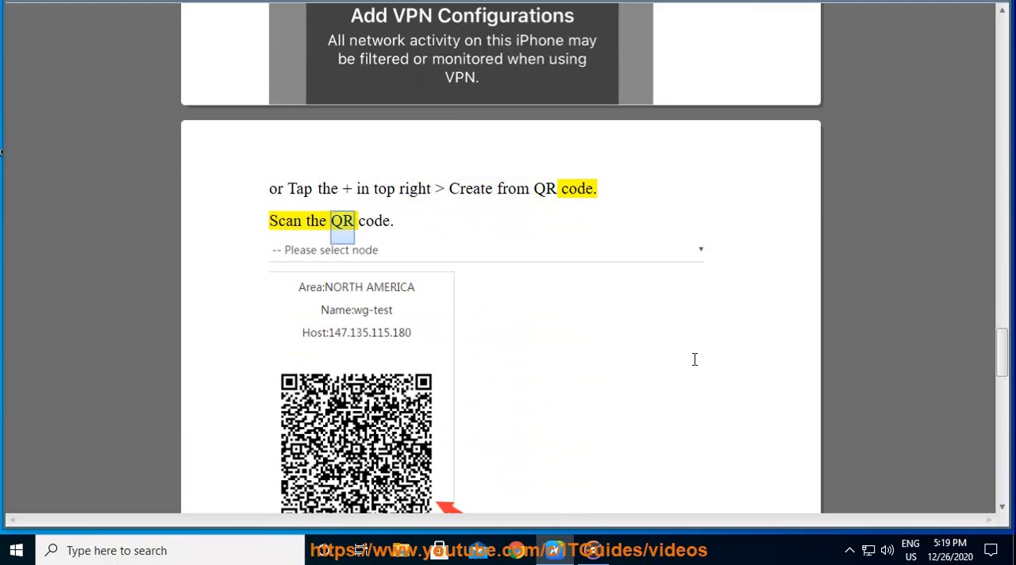
scroll("down", 3)
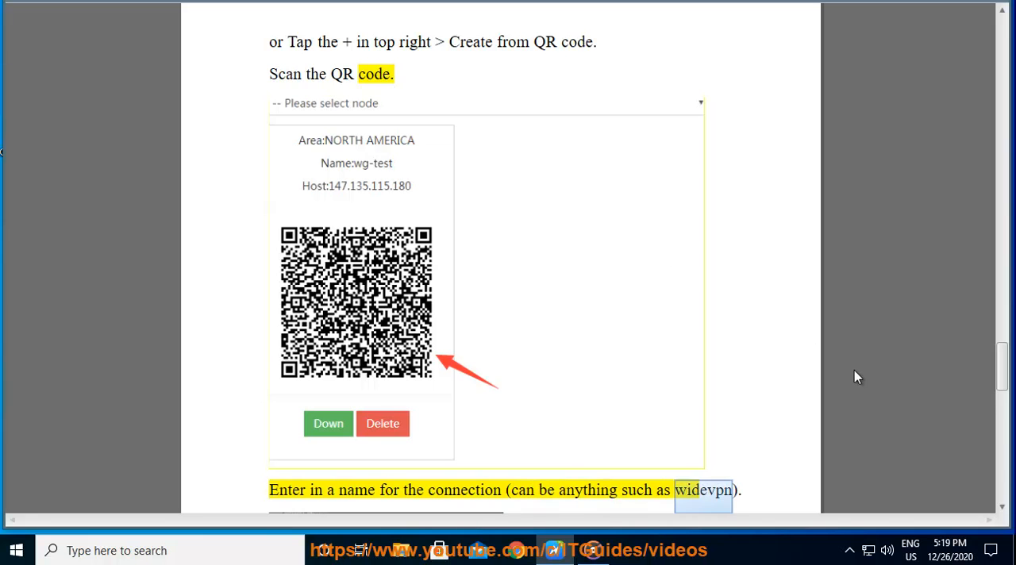
scroll("down", 3)
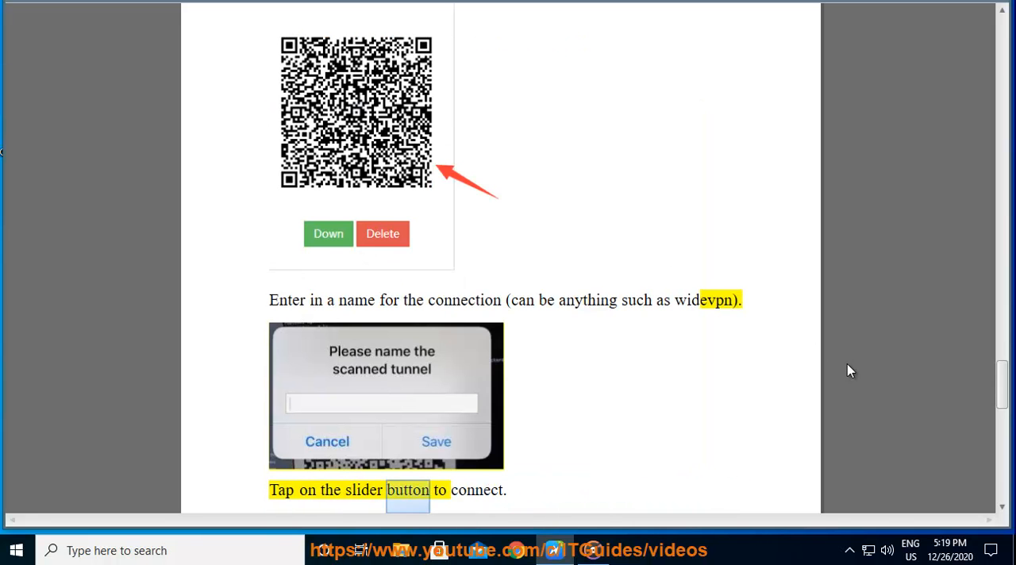
scroll("down", 3)
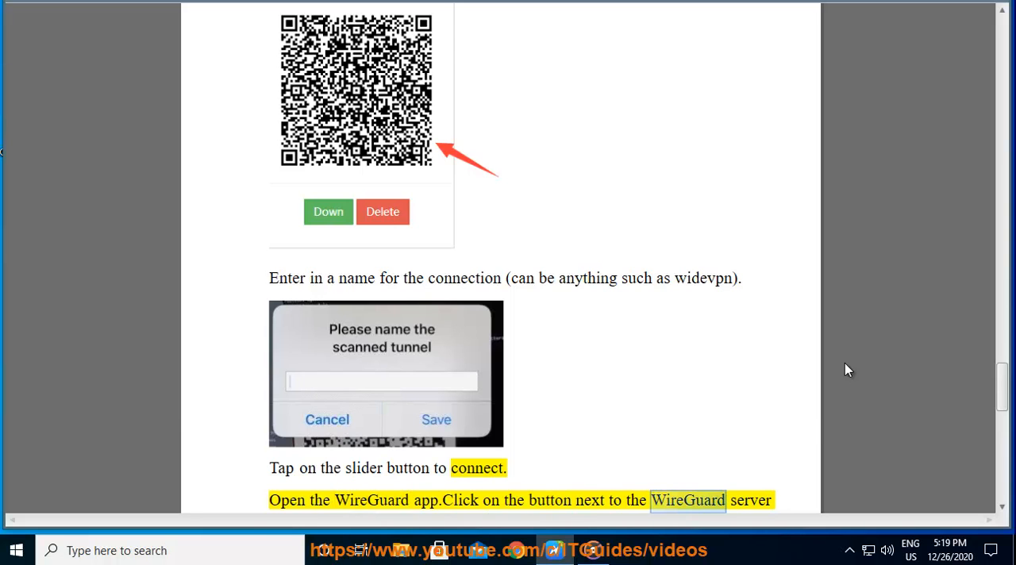
scroll("down", 3)
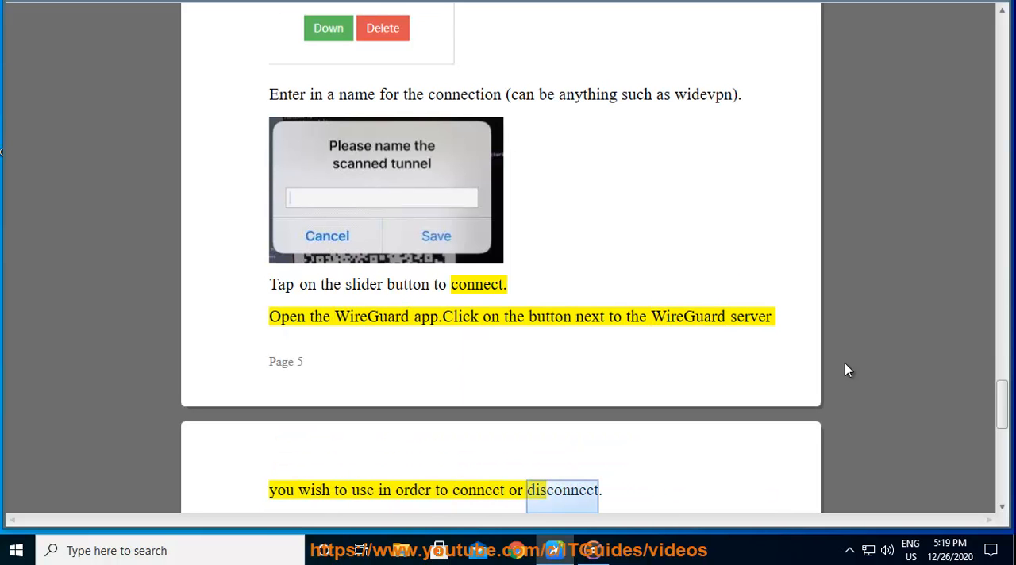
scroll("down", 3)
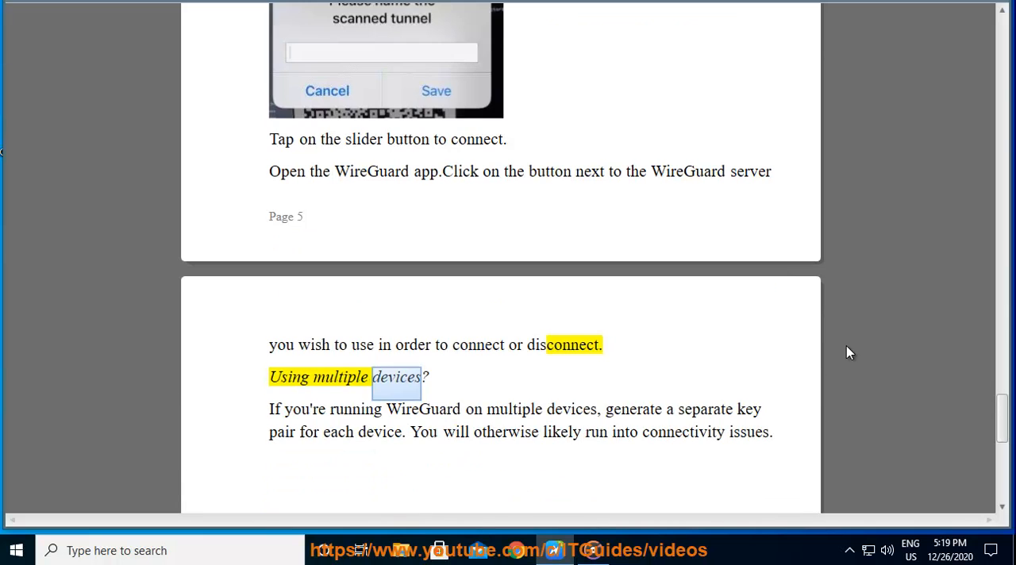